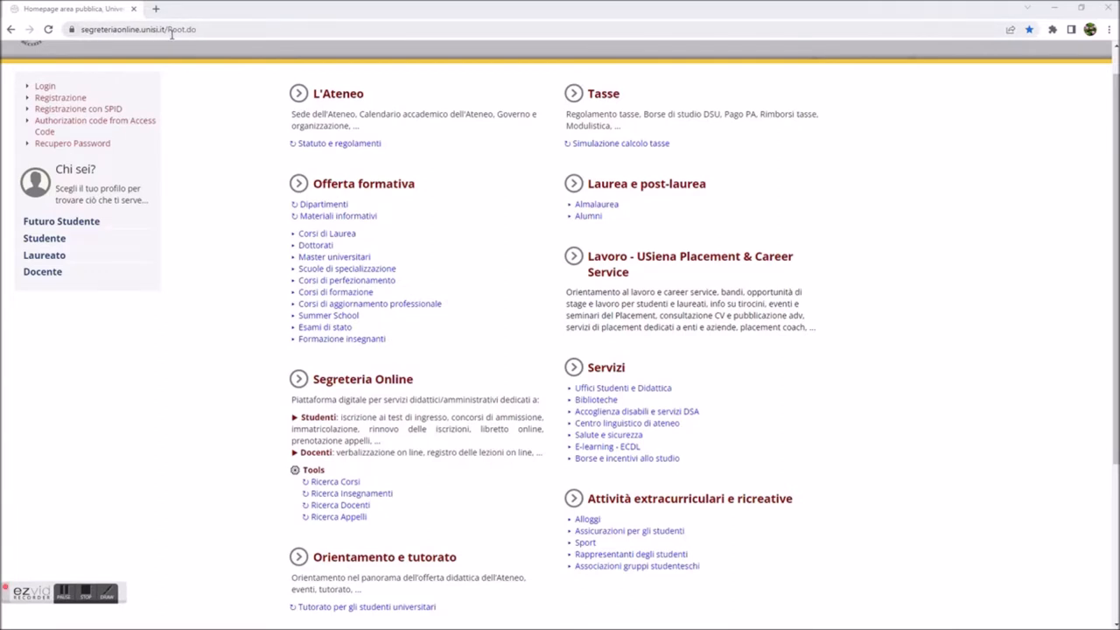
pyautogui.moveTo(231, 187)
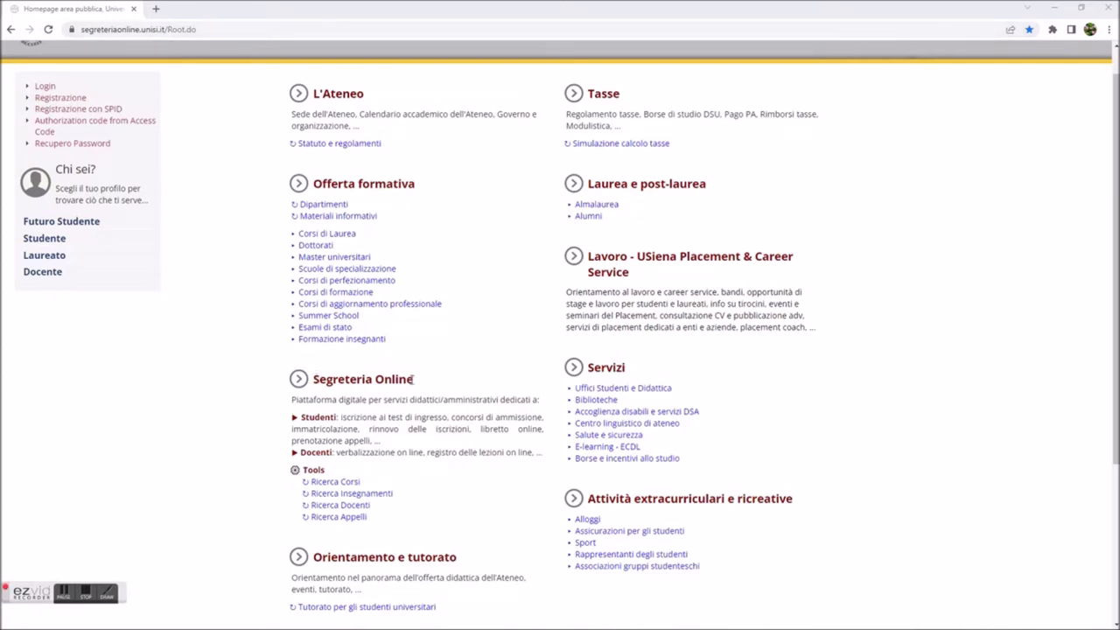
pyautogui.moveTo(396, 503)
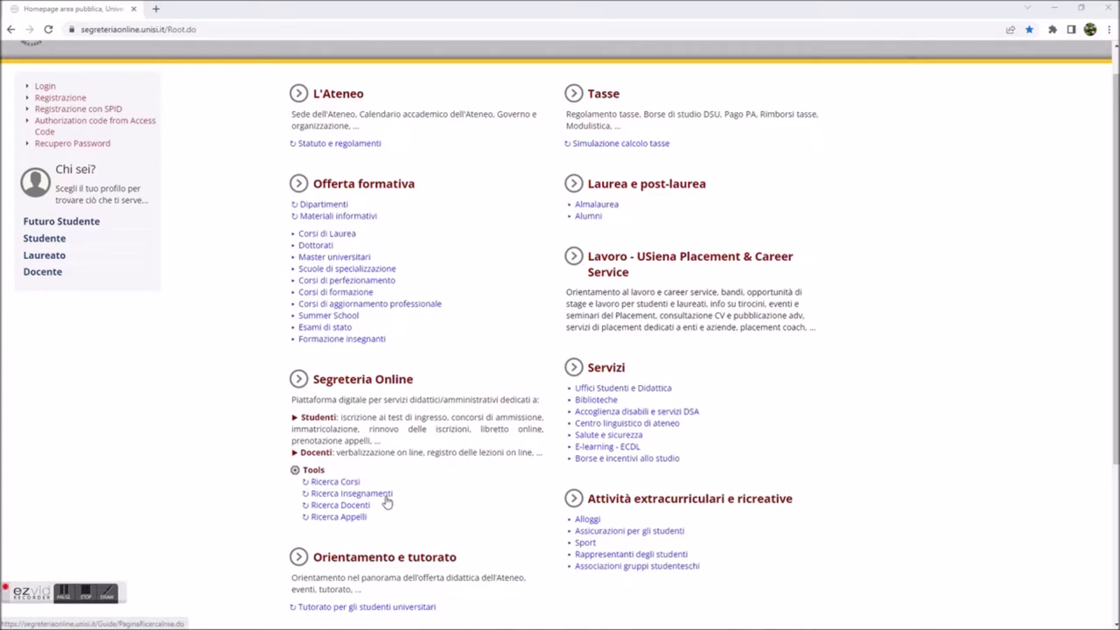
# Search Ricerca Insegnamenti for 'Storia del diritto di famiglia' and open the Diritto Comune result.
pyautogui.click(350, 494)
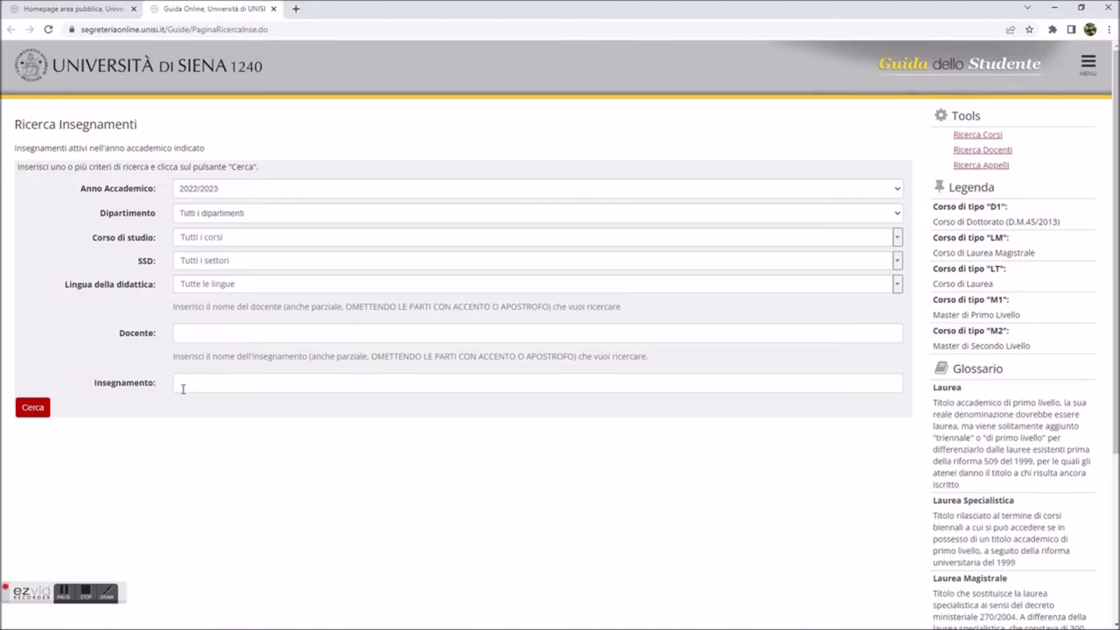
pyautogui.click(536, 381)
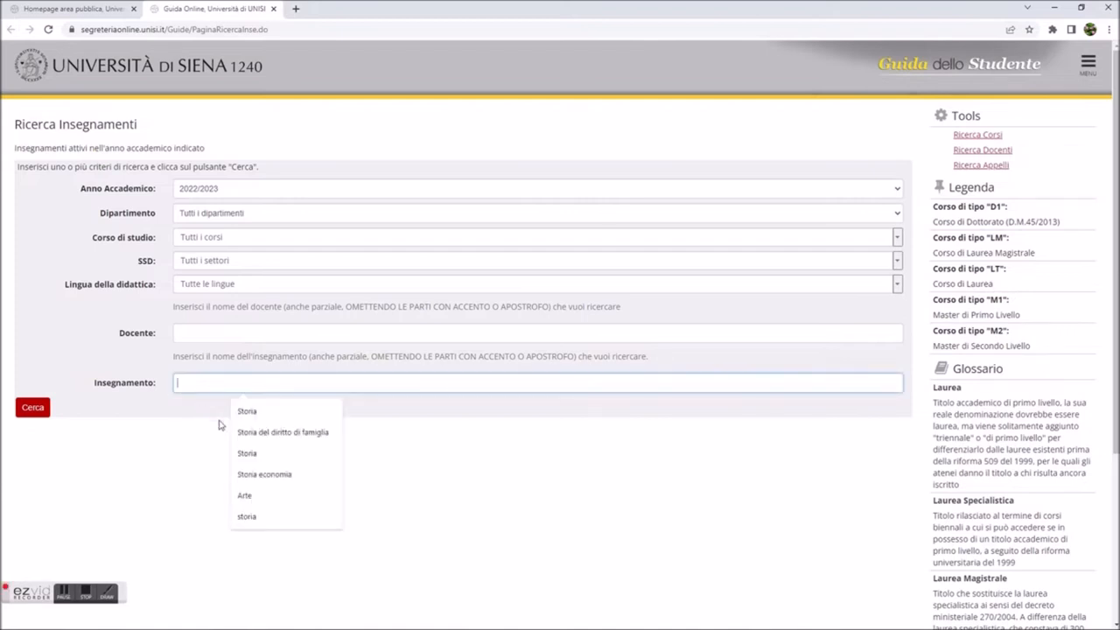
pyautogui.click(284, 430)
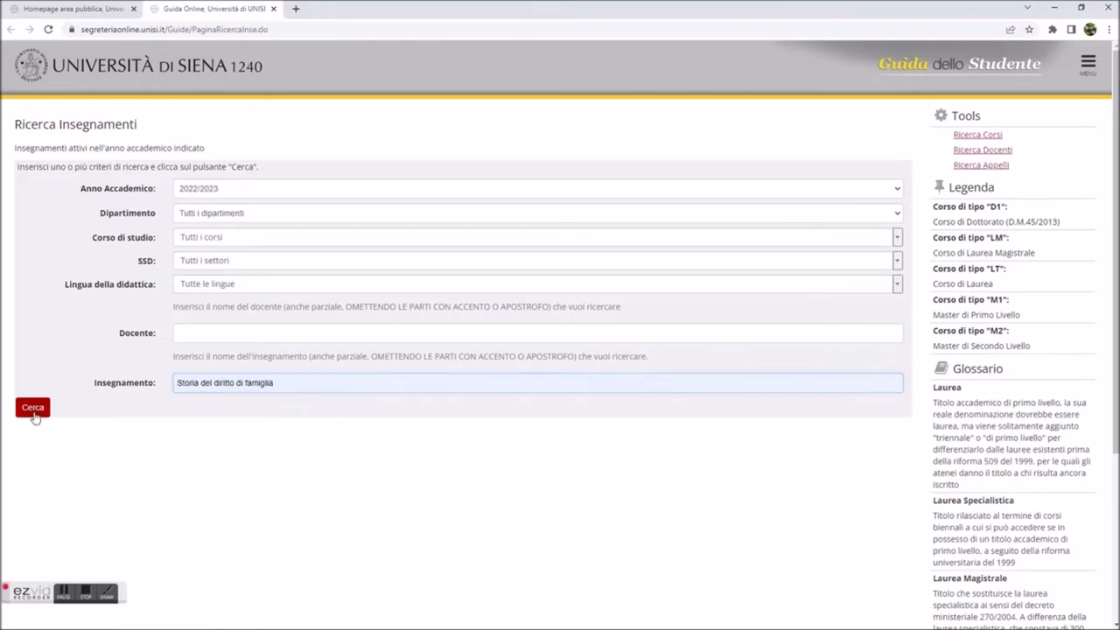
pyautogui.click(31, 406)
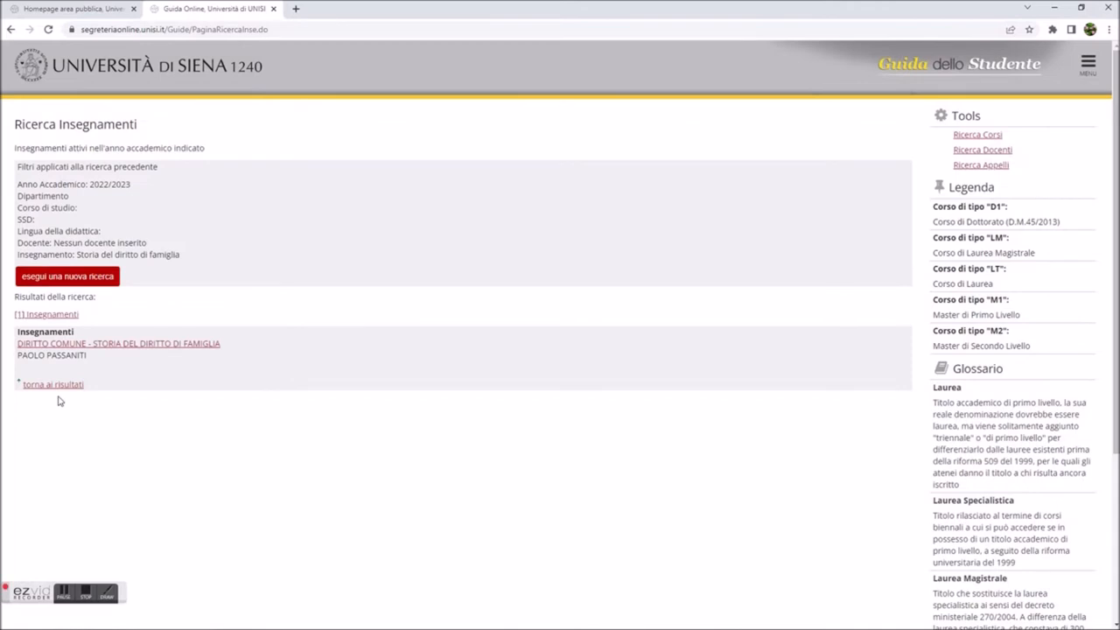
pyautogui.click(119, 343)
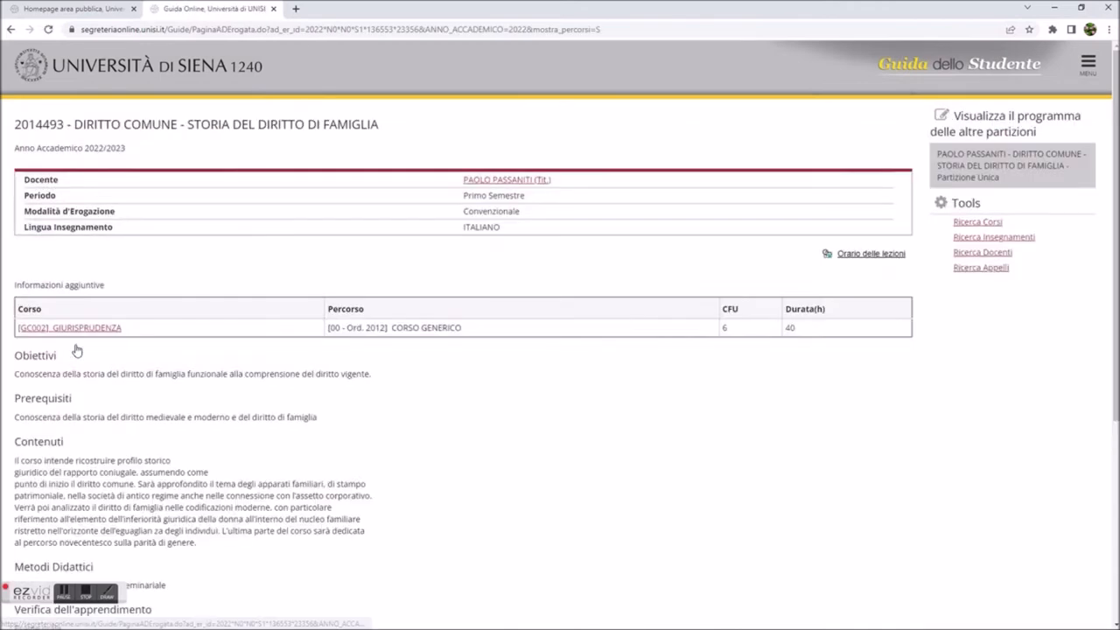
pyautogui.moveTo(175, 266)
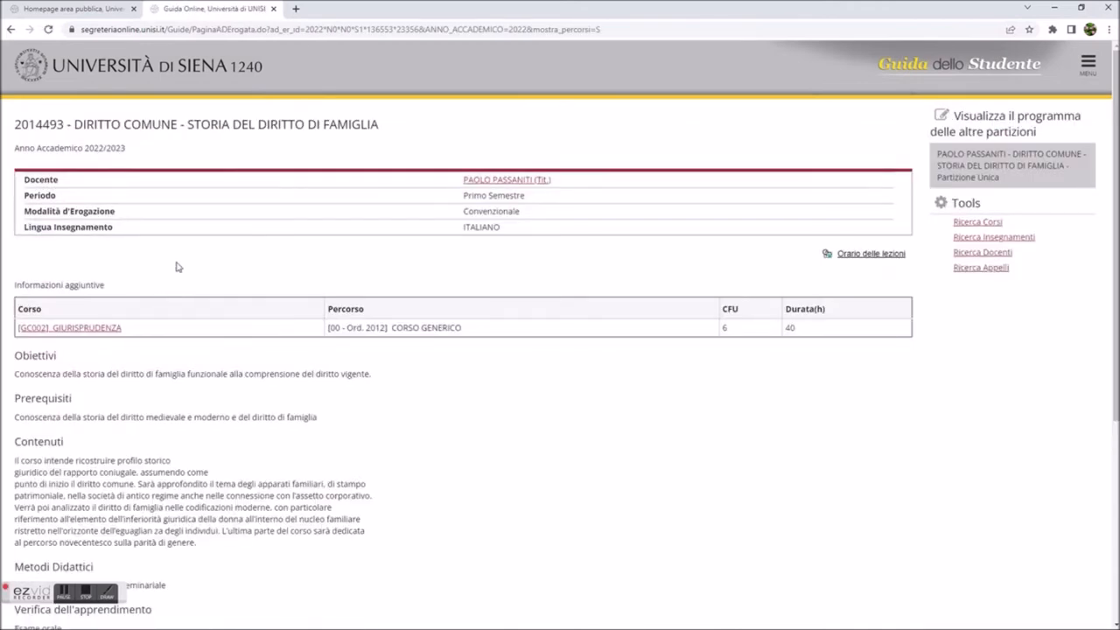
pyautogui.moveTo(455, 199)
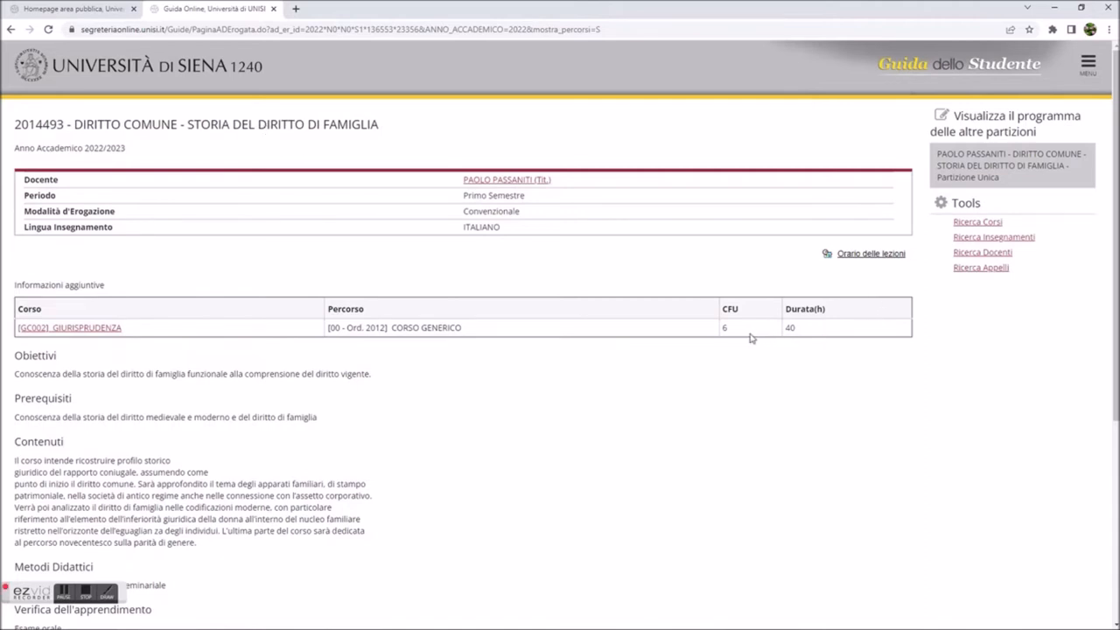
pyautogui.moveTo(723, 335)
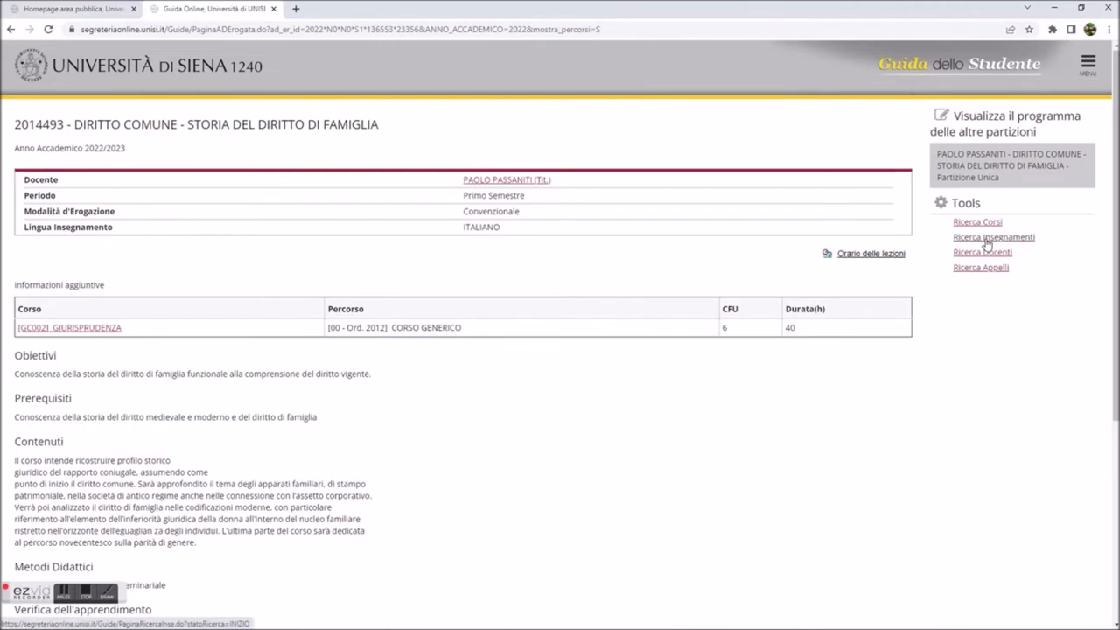
# Run a new Ricerca Insegnamenti search for 'Storia economica', listing its matching courses.
pyautogui.click(994, 237)
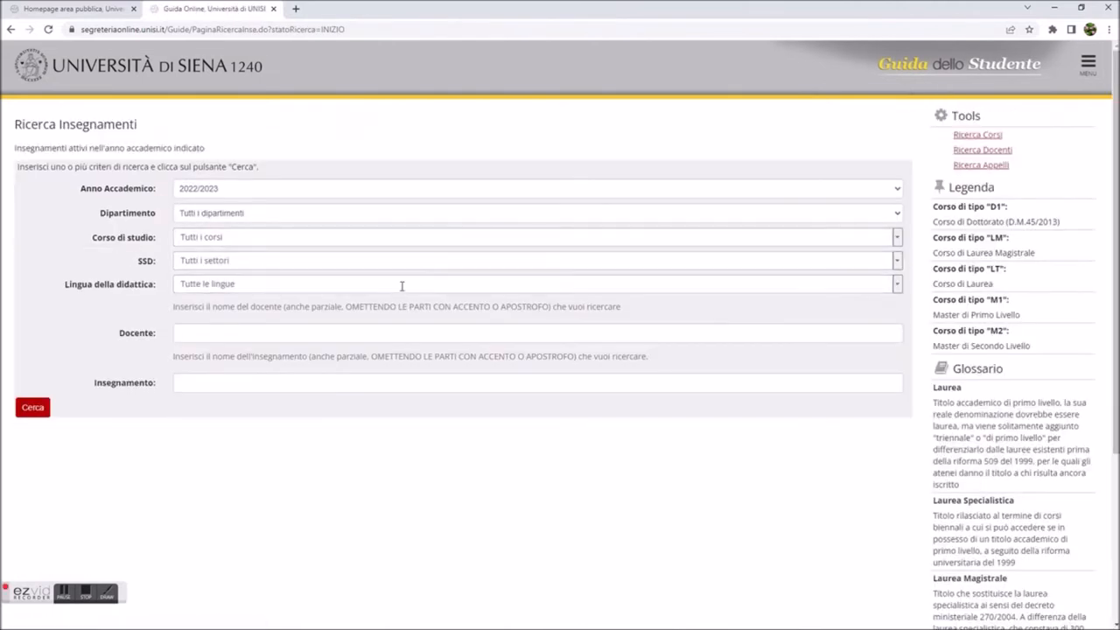
pyautogui.moveTo(213, 387)
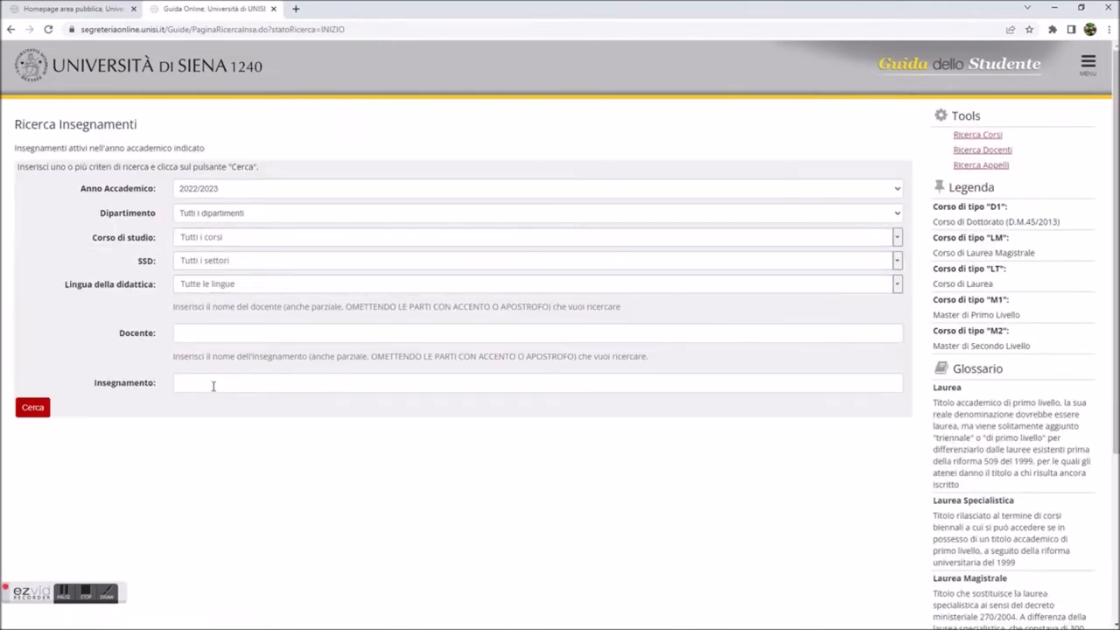
pyautogui.click(535, 381)
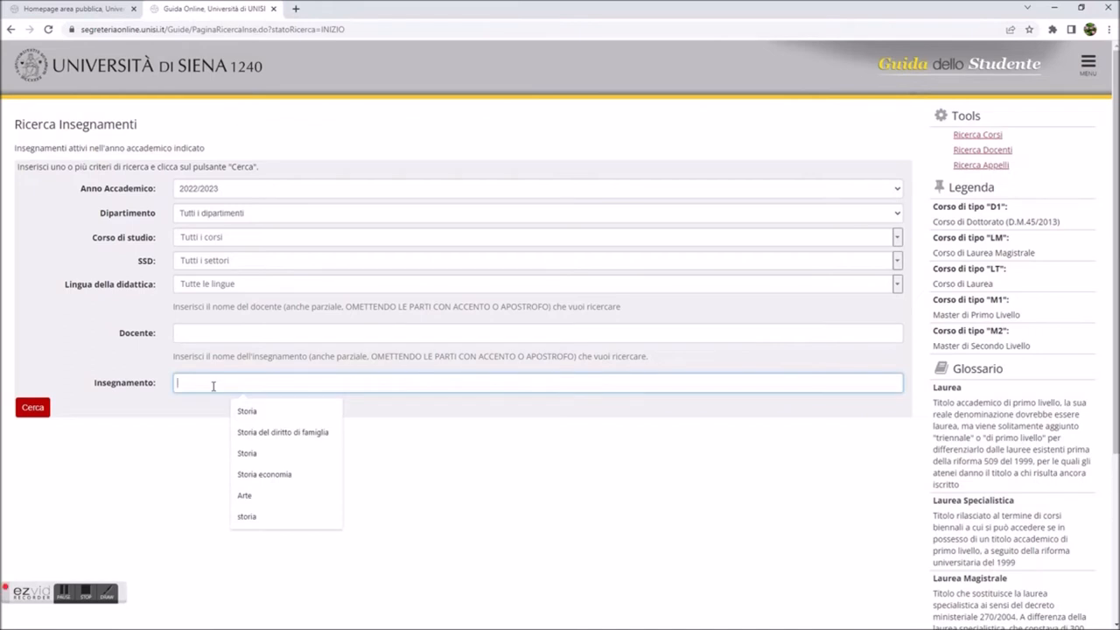
pyautogui.write('si')
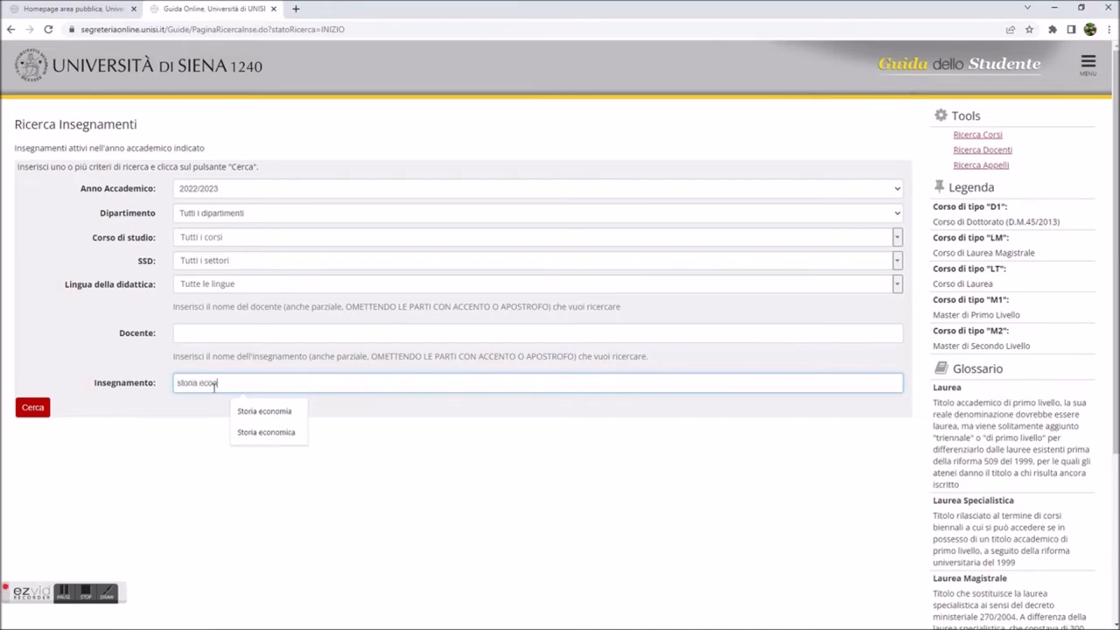
pyautogui.click(264, 412)
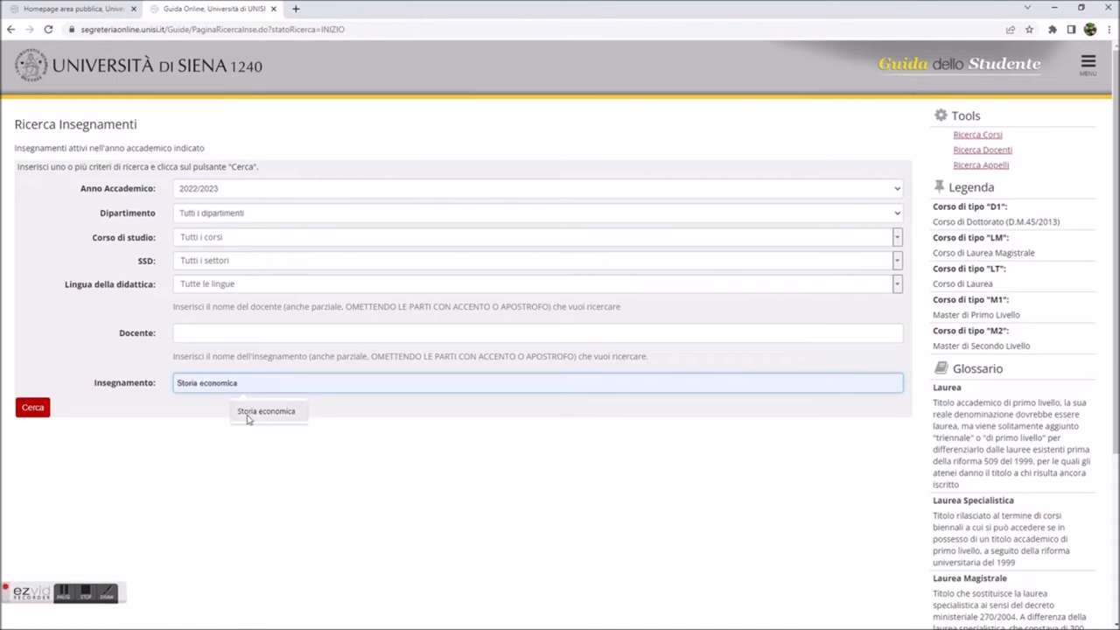
pyautogui.click(31, 406)
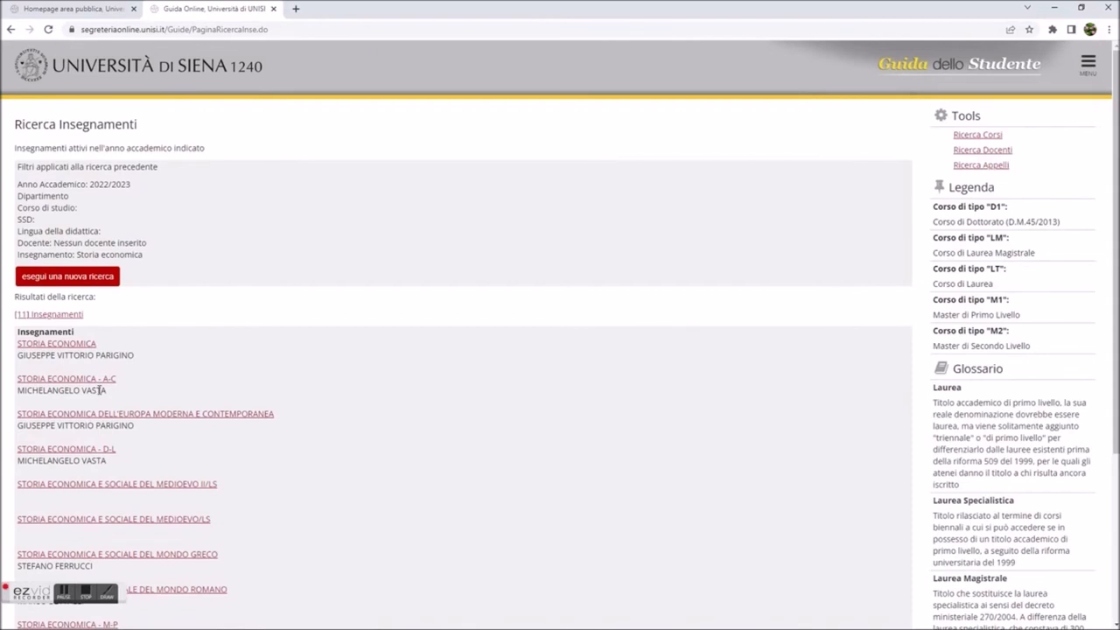
pyautogui.scroll(-3)
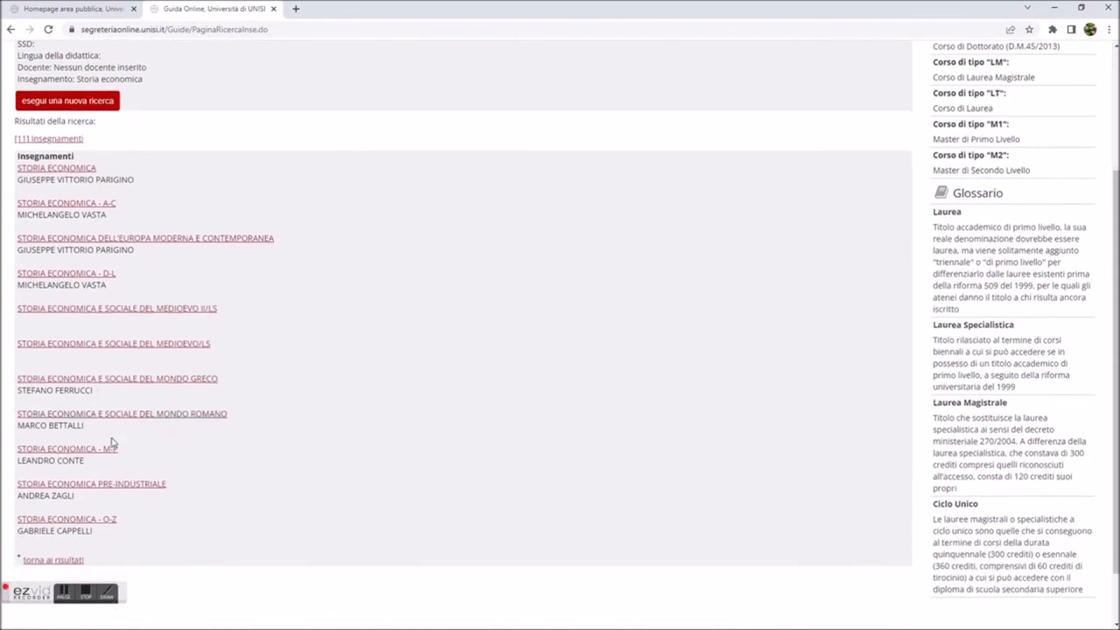
pyautogui.moveTo(155, 476)
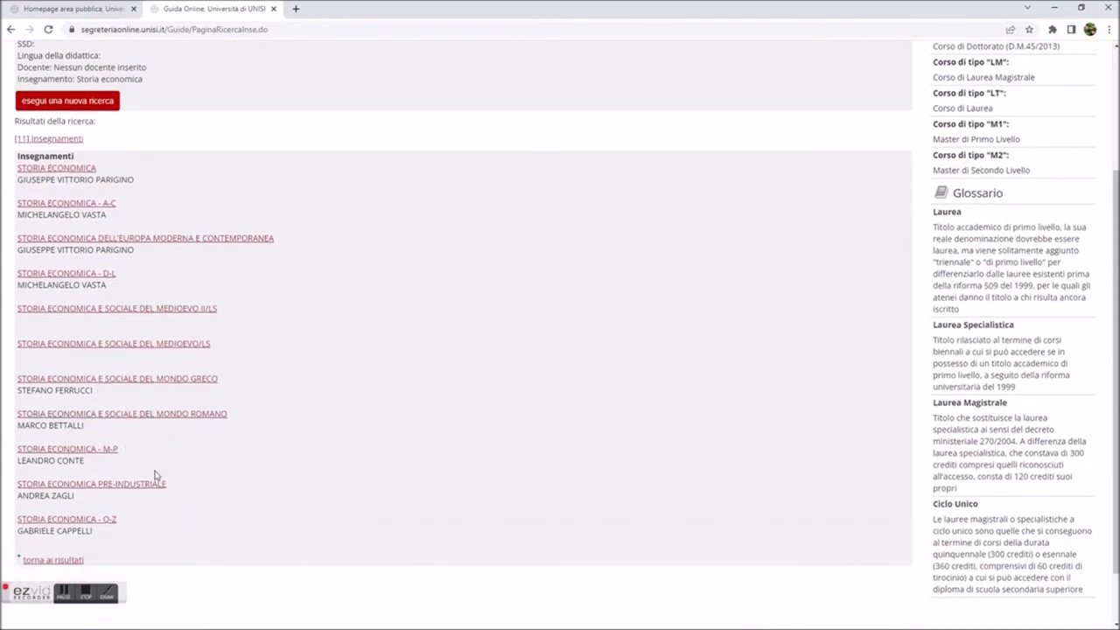
pyautogui.scroll(-3)
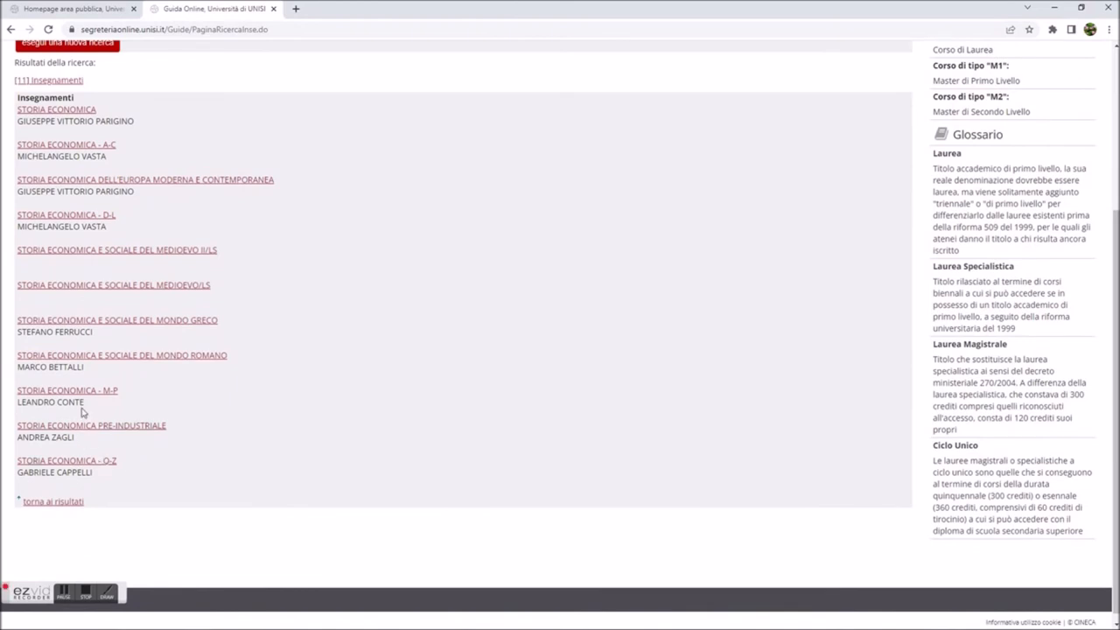
pyautogui.moveTo(67, 189)
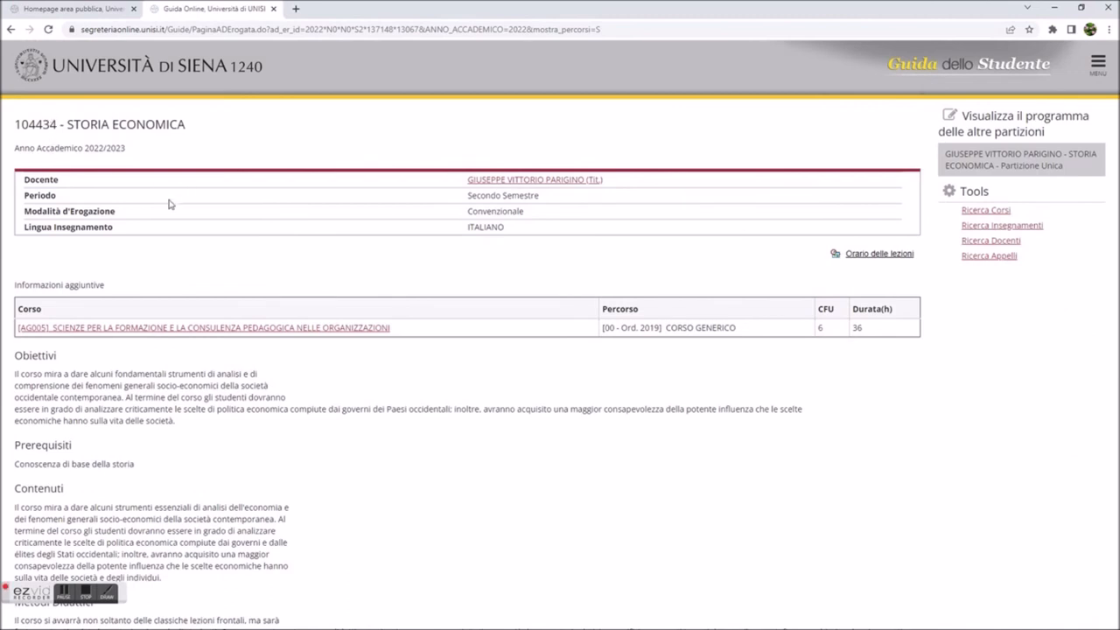
pyautogui.moveTo(552, 201)
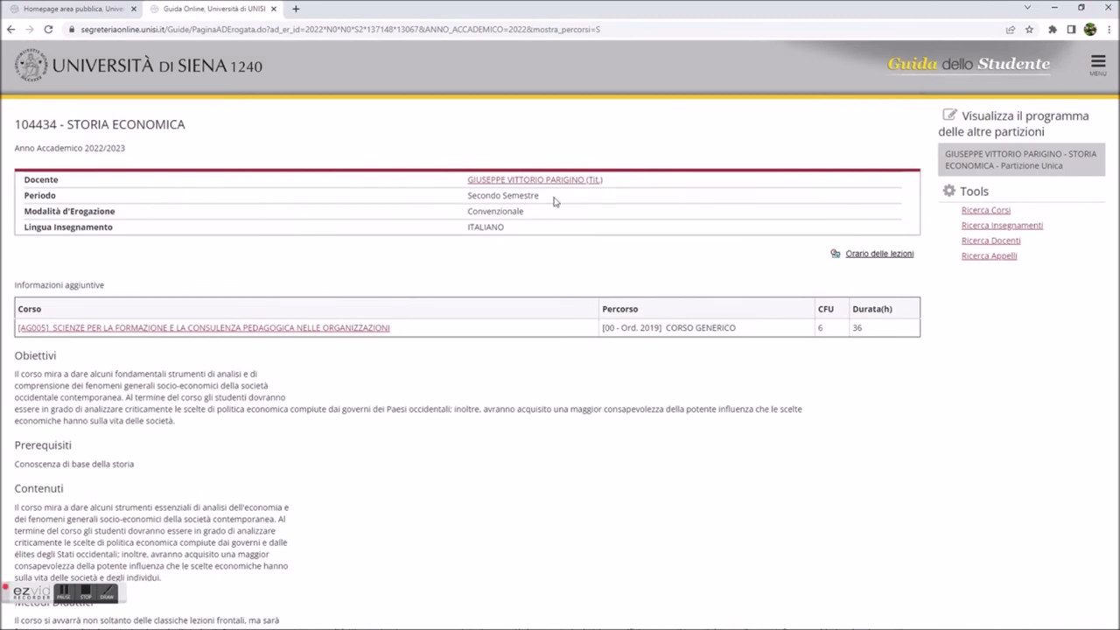
pyautogui.moveTo(255, 235)
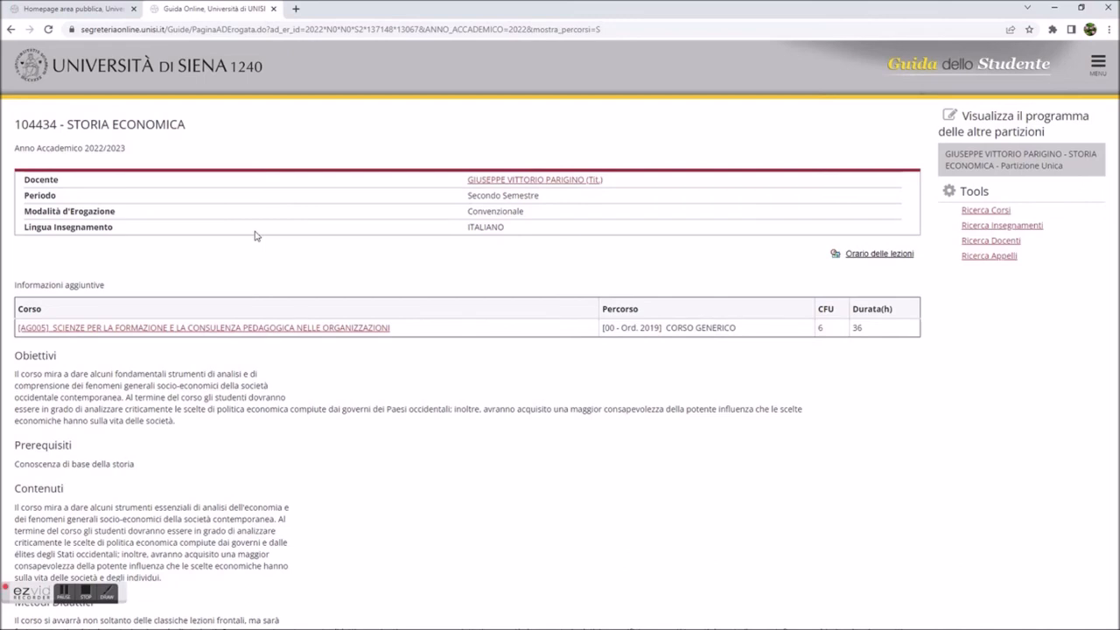
pyautogui.moveTo(35, 144)
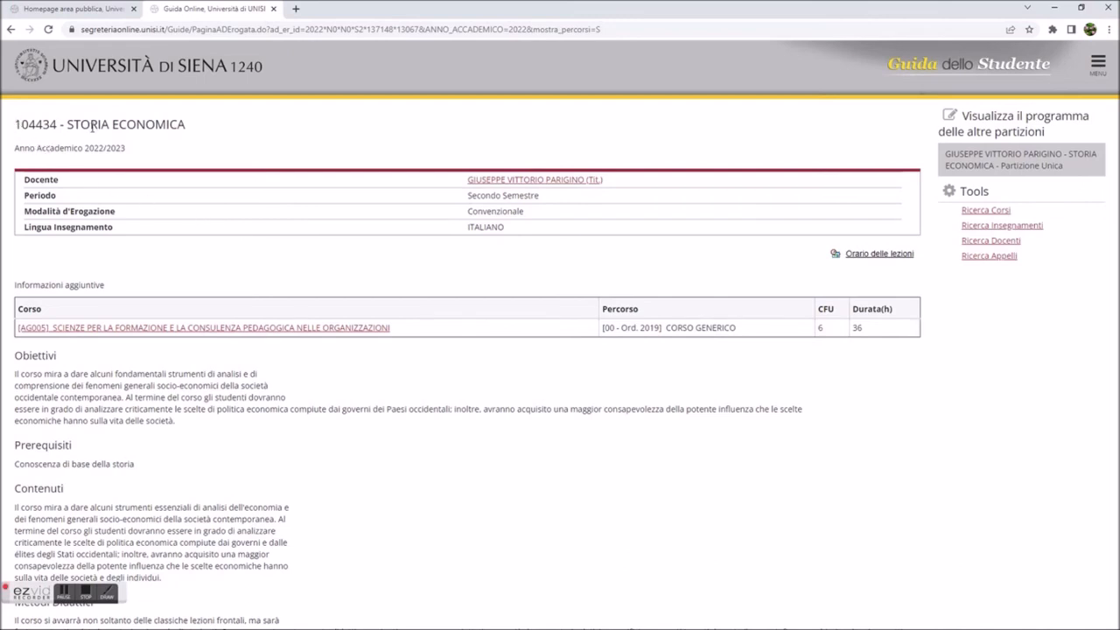
pyautogui.moveTo(707, 306)
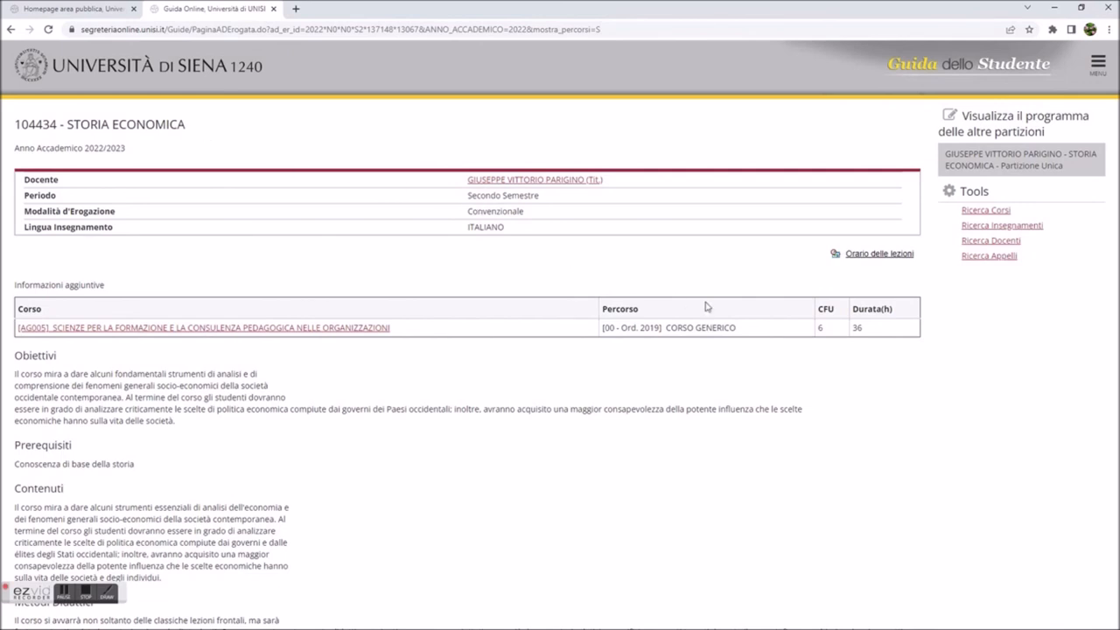
pyautogui.moveTo(515, 378)
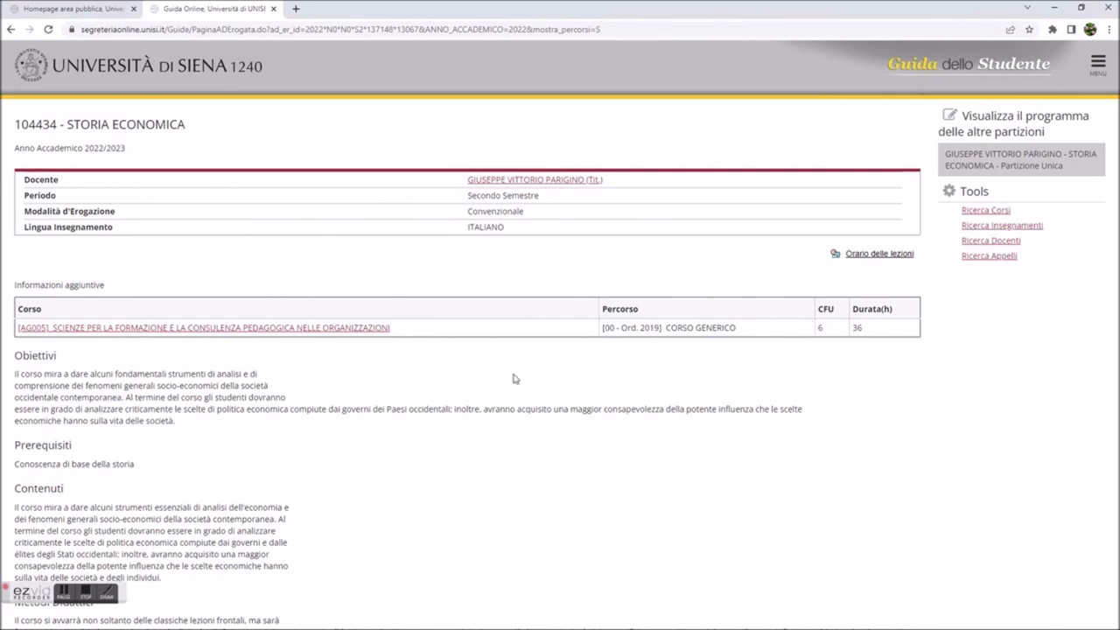